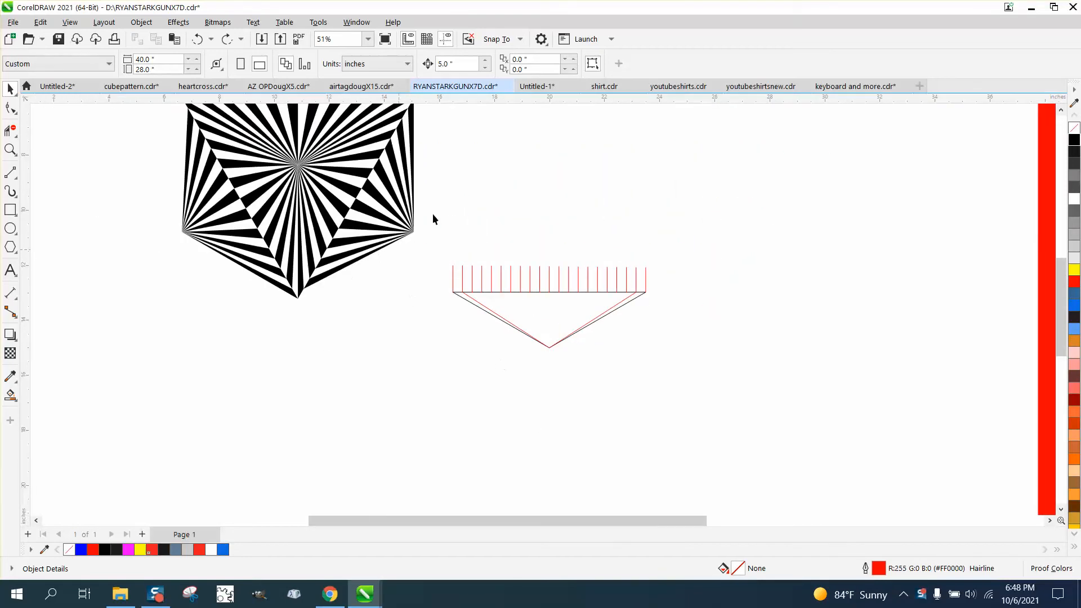
Zoom in on the nested triangles and select both outlines with the Pick tool.
{"action": "left_click", "coordinate": [10, 149]}
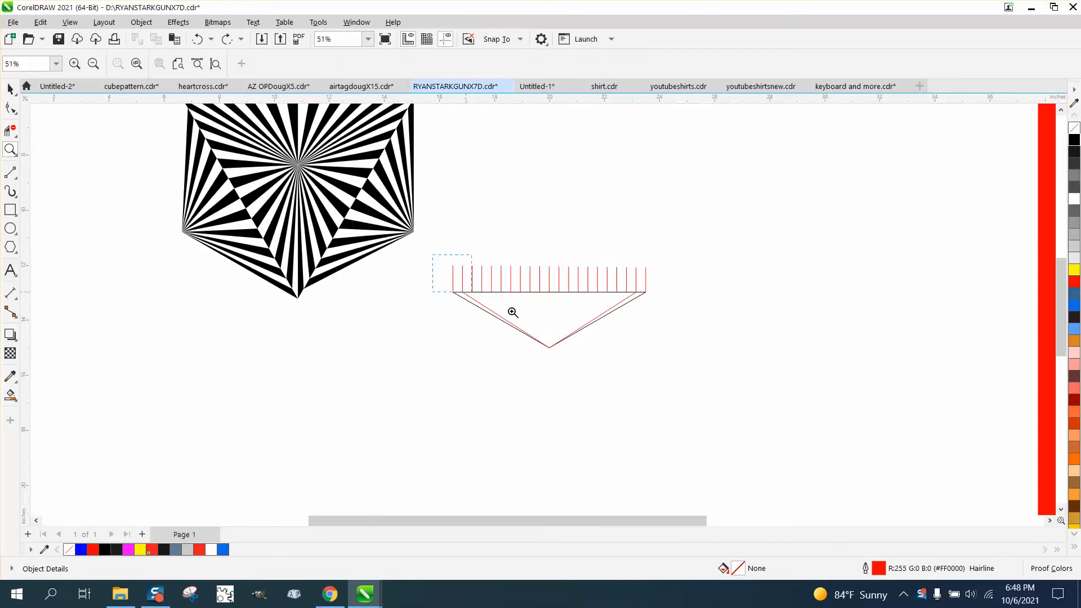
{"action": "left_click", "coordinate": [513, 311]}
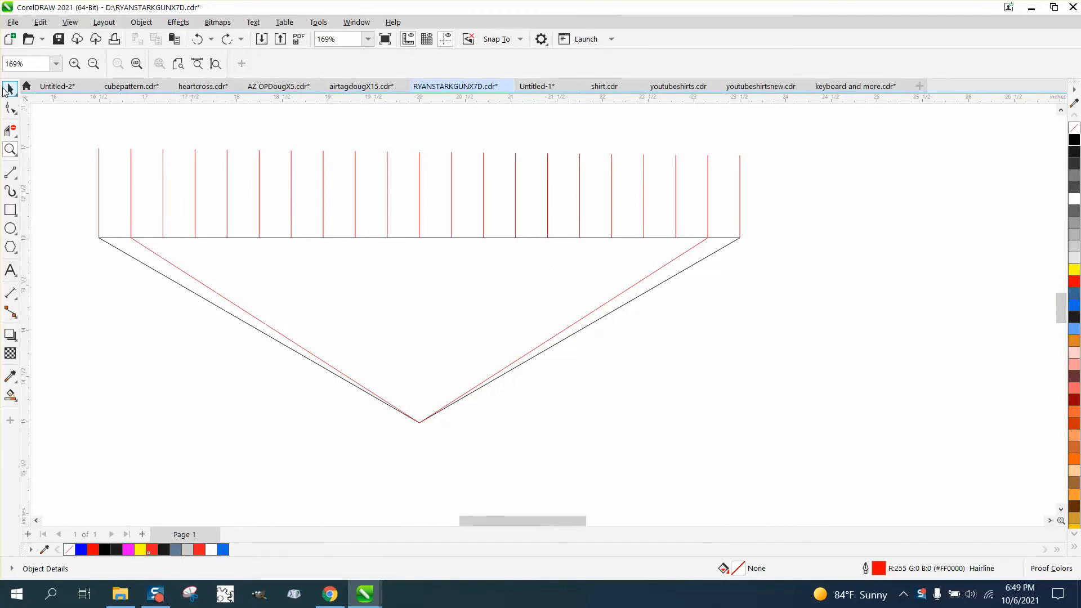
{"action": "left_click", "coordinate": [11, 88]}
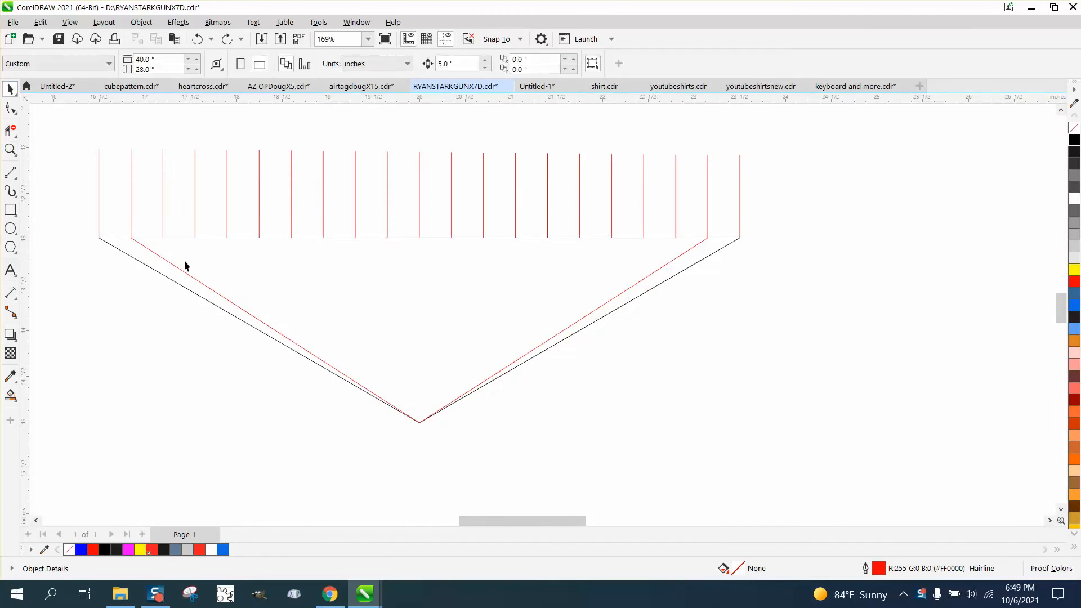
{"action": "left_click", "coordinate": [184, 269]}
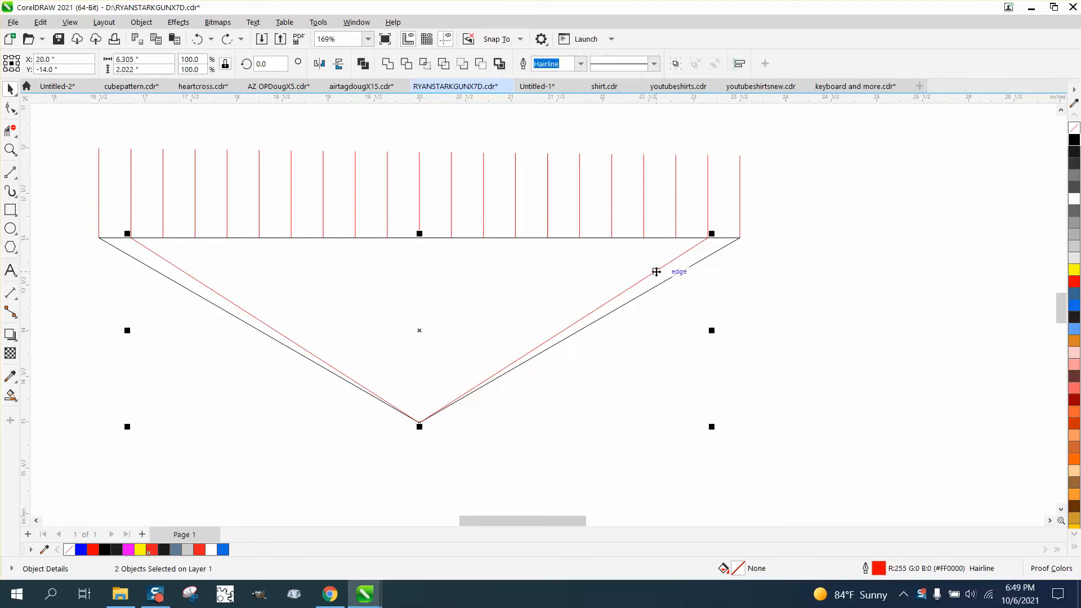
Apply a 17-step Blend effect between the outer and inner triangle outlines.
{"action": "left_click", "coordinate": [178, 22]}
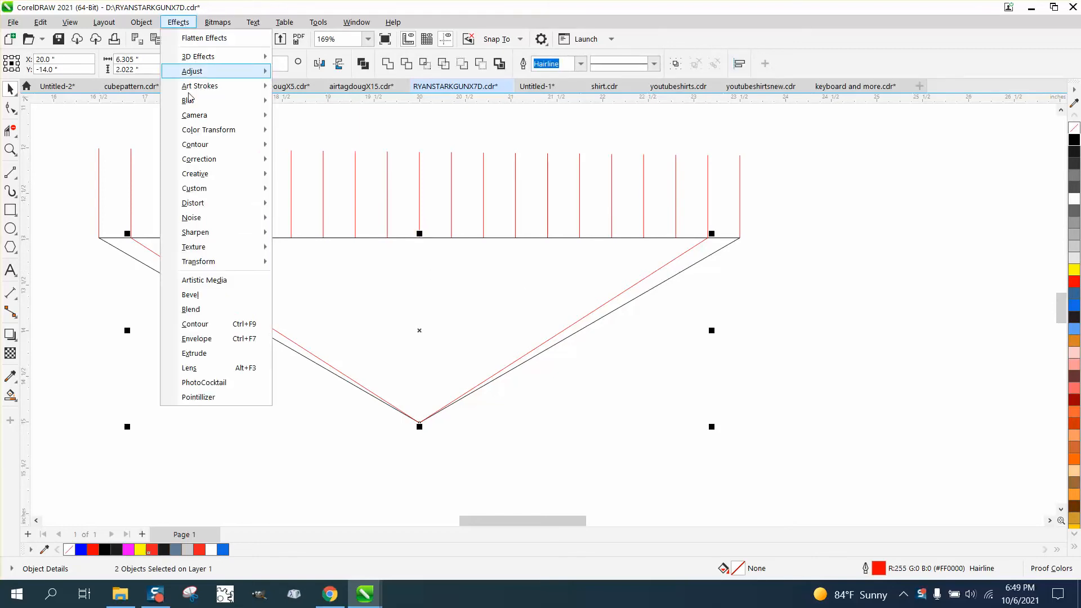
{"action": "left_click", "coordinate": [191, 308]}
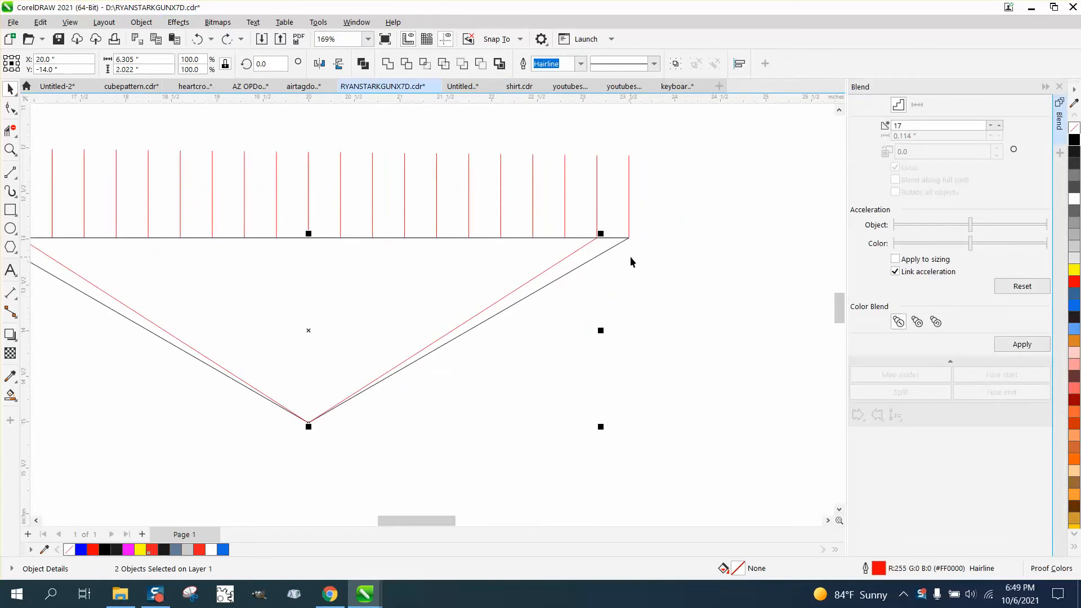
{"action": "mouse_move", "coordinate": [578, 256]}
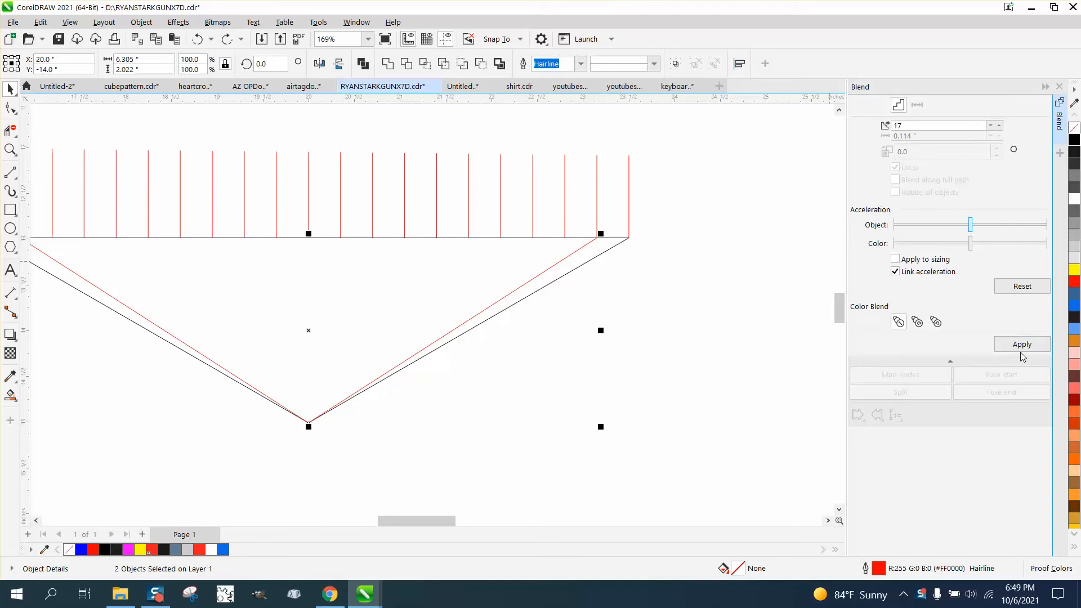
{"action": "mouse_move", "coordinate": [1022, 345]}
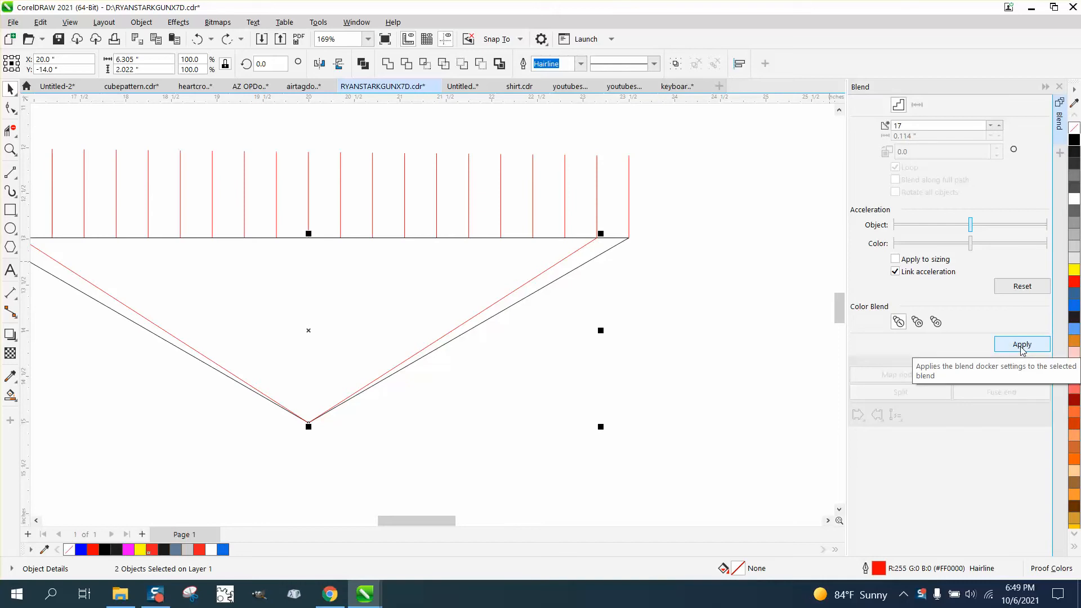
{"action": "left_click", "coordinate": [1022, 345]}
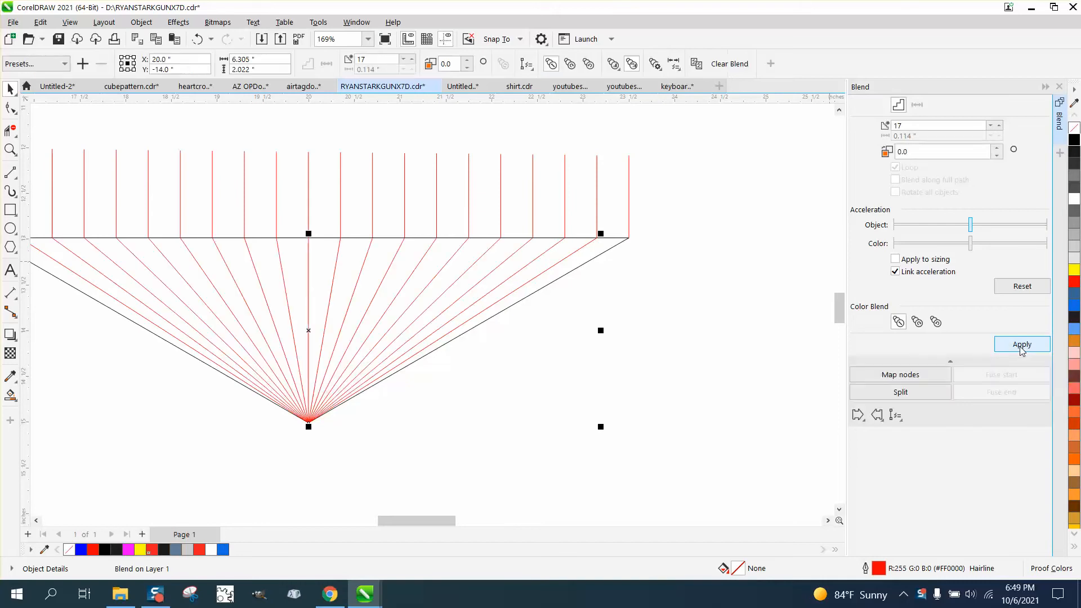
{"action": "left_click", "coordinate": [1021, 345]}
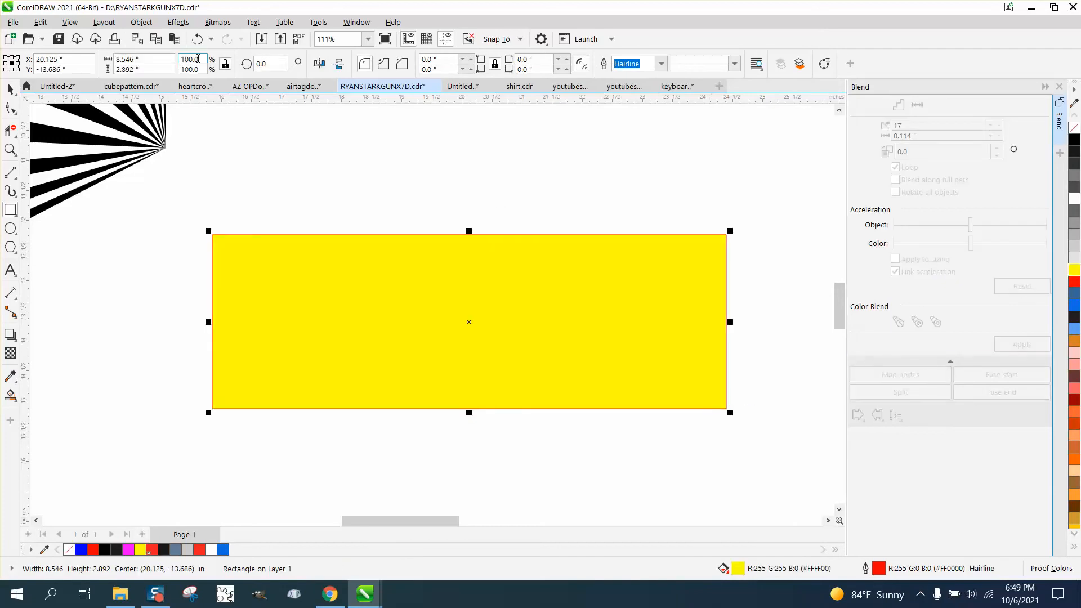
Break the blend into wedges and fill alternate ones black with no outline over a yellow rectangle.
{"action": "left_click", "coordinate": [141, 23]}
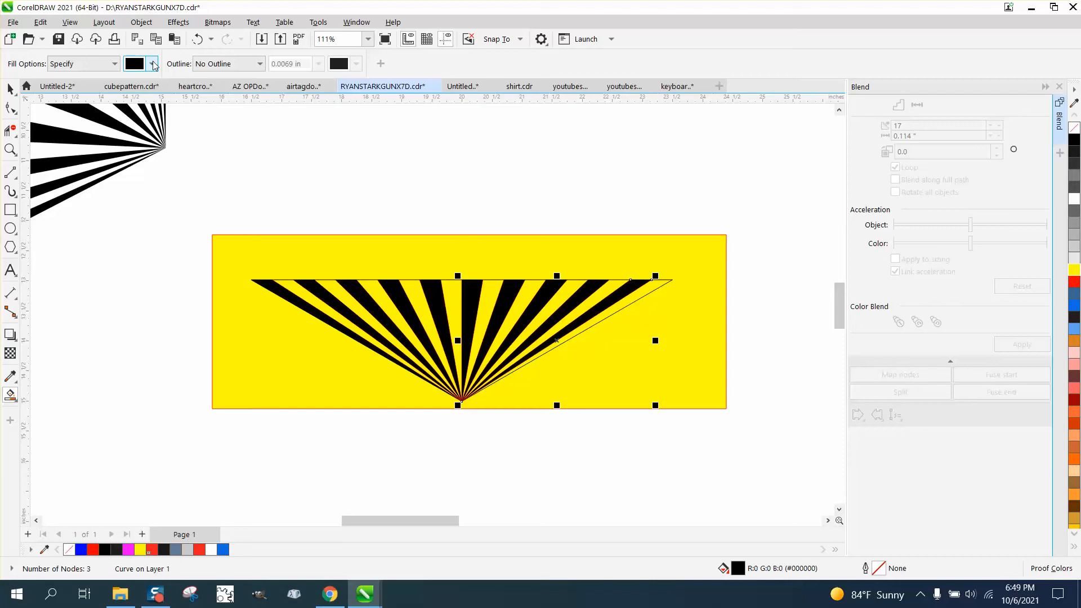
Fill the remaining wedges blue and marquee-select all the triangle's wedges.
{"action": "left_click", "coordinate": [151, 63]}
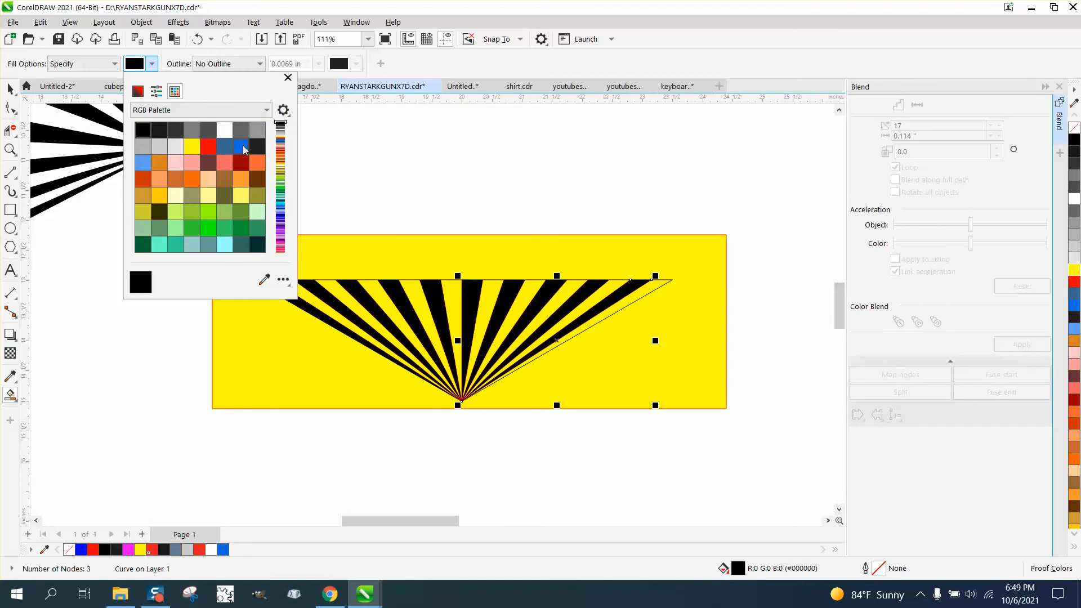
{"action": "left_click", "coordinate": [240, 148]}
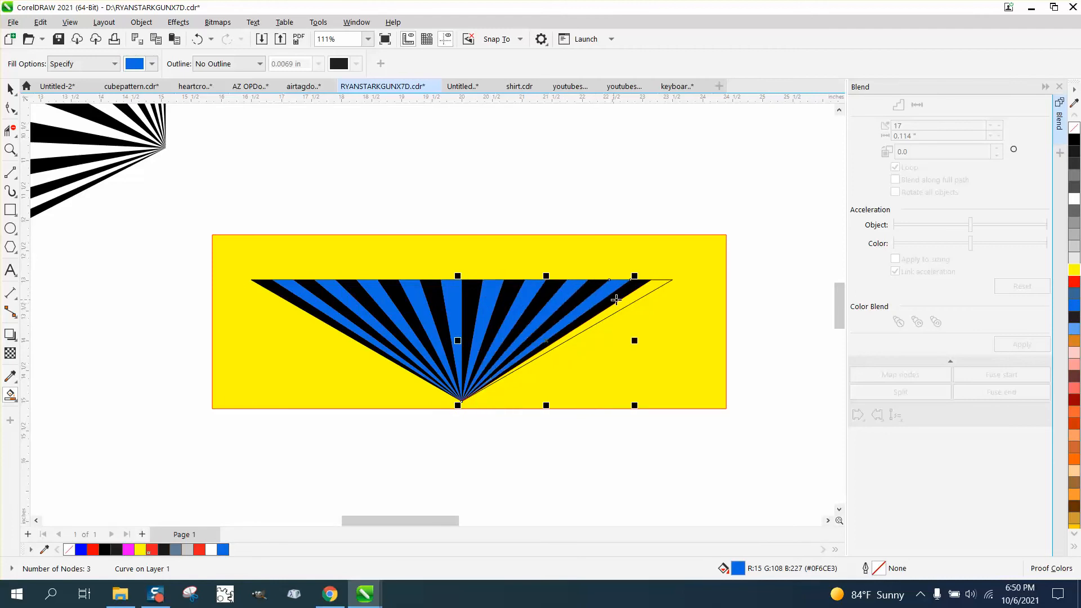
{"action": "left_click_drag", "start_coordinate": [633, 279], "coordinate": [675, 279]}
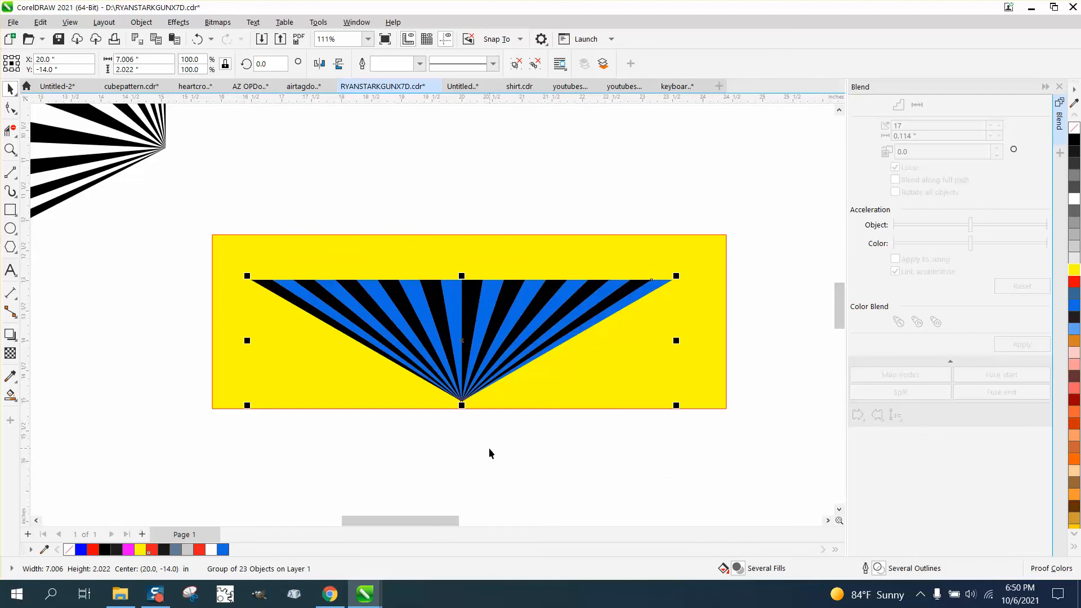
{"action": "mouse_move", "coordinate": [370, 453]}
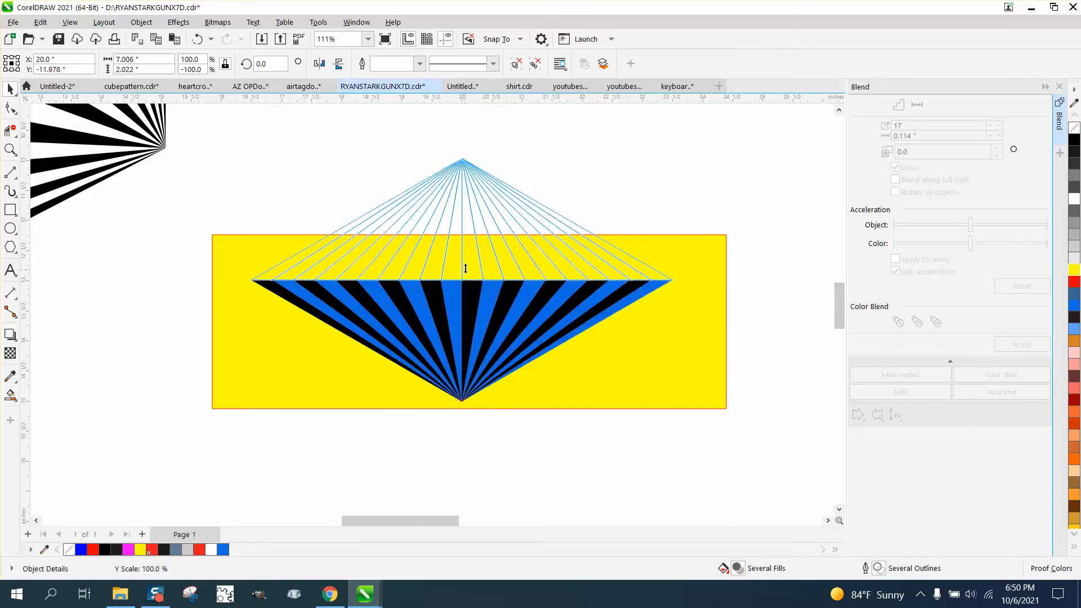
Mirror a copy of the striped triangle upward so the bases meet in a diamond.
{"action": "left_click", "coordinate": [460, 207]}
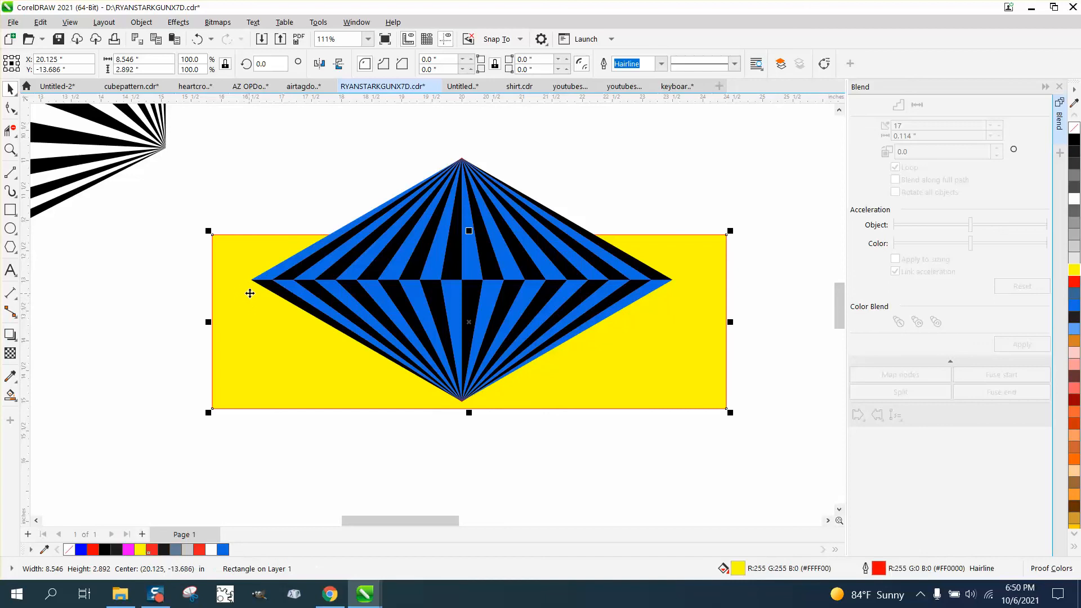
Delete the yellow rectangle and select the striped diamond for grouping.
{"action": "key", "text": "Delete"}
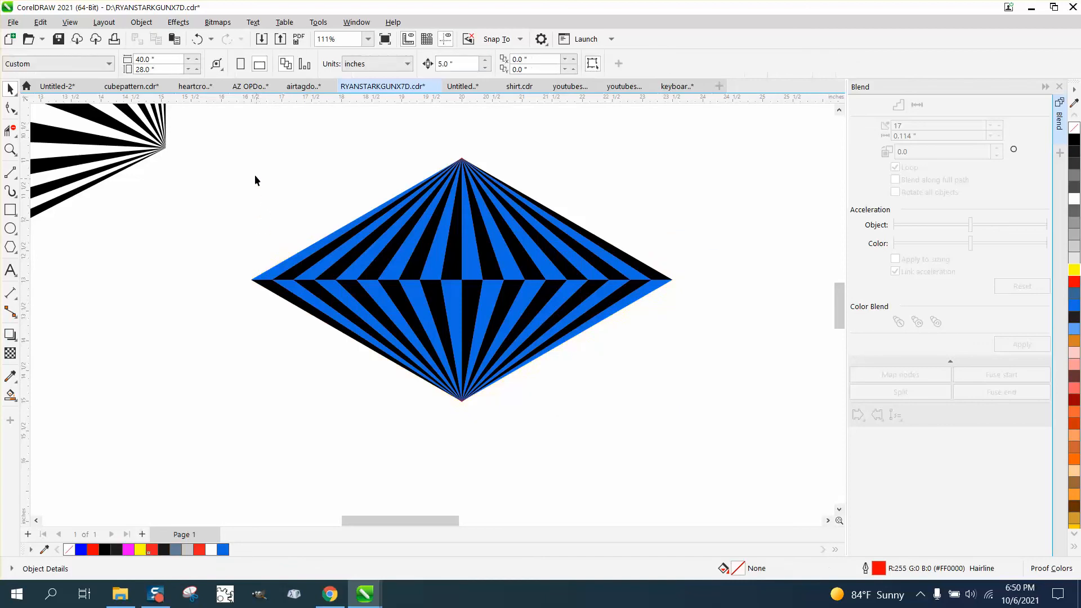
{"action": "left_click", "coordinate": [460, 279]}
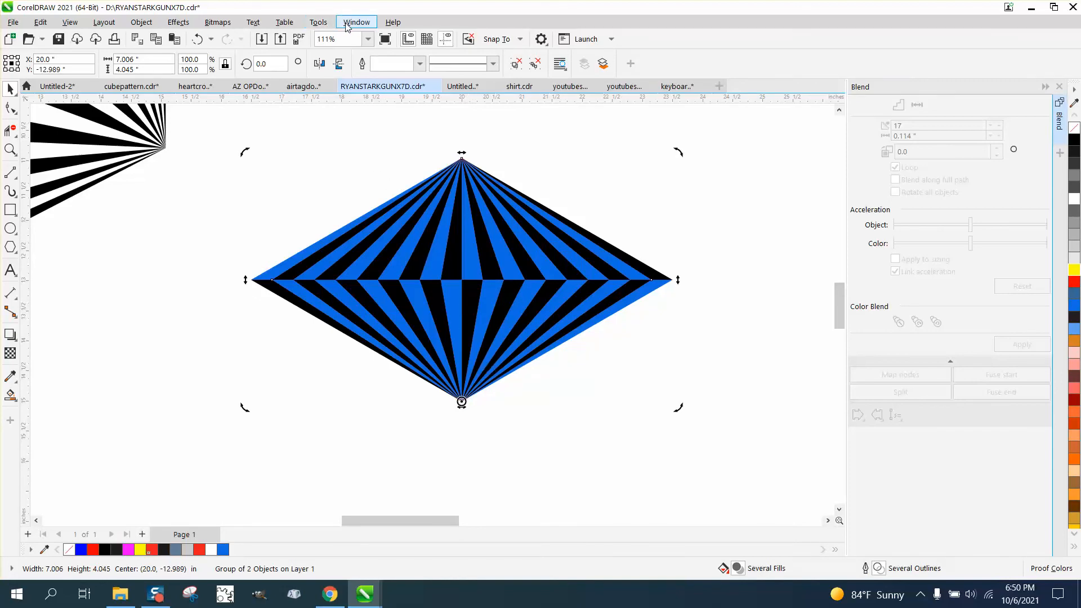
Rotate two copies of the diamond 120° about its lower tip via the Transform docker.
{"action": "left_click", "coordinate": [356, 23]}
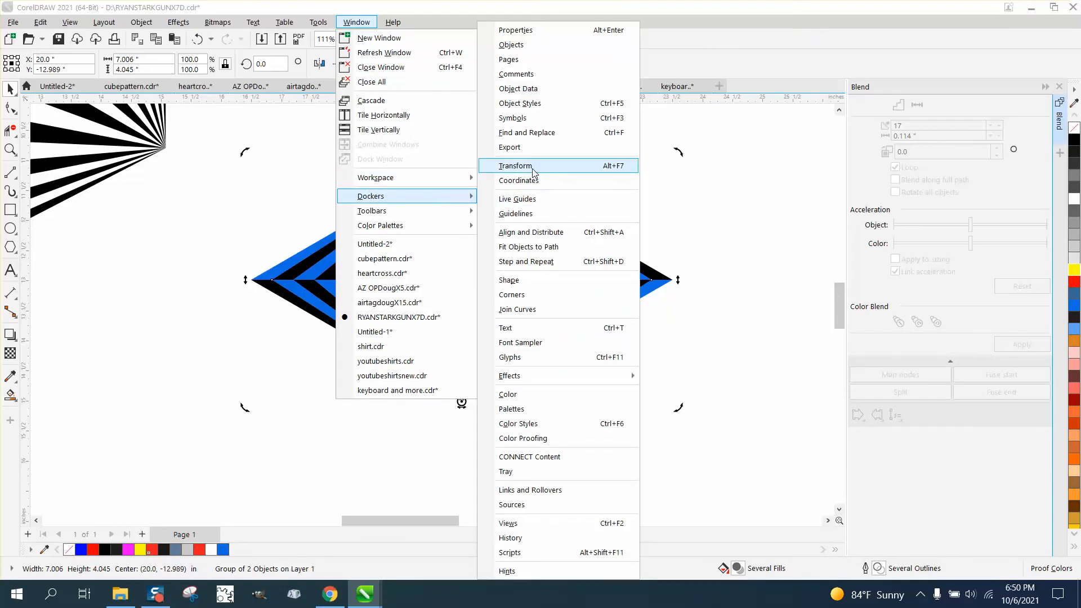
{"action": "left_click", "coordinate": [514, 165]}
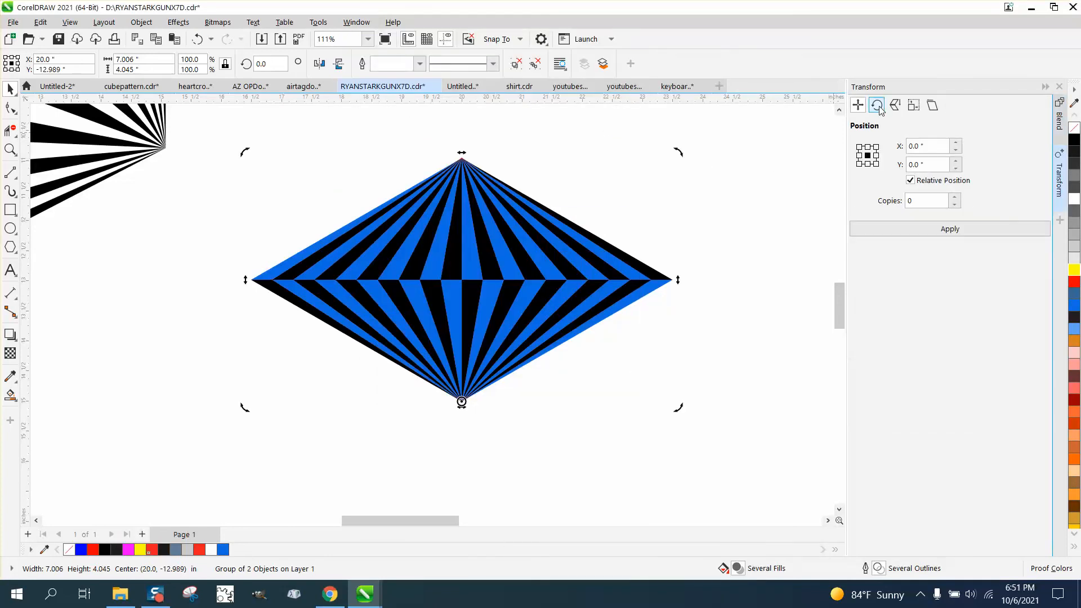
{"action": "left_click", "coordinate": [875, 104]}
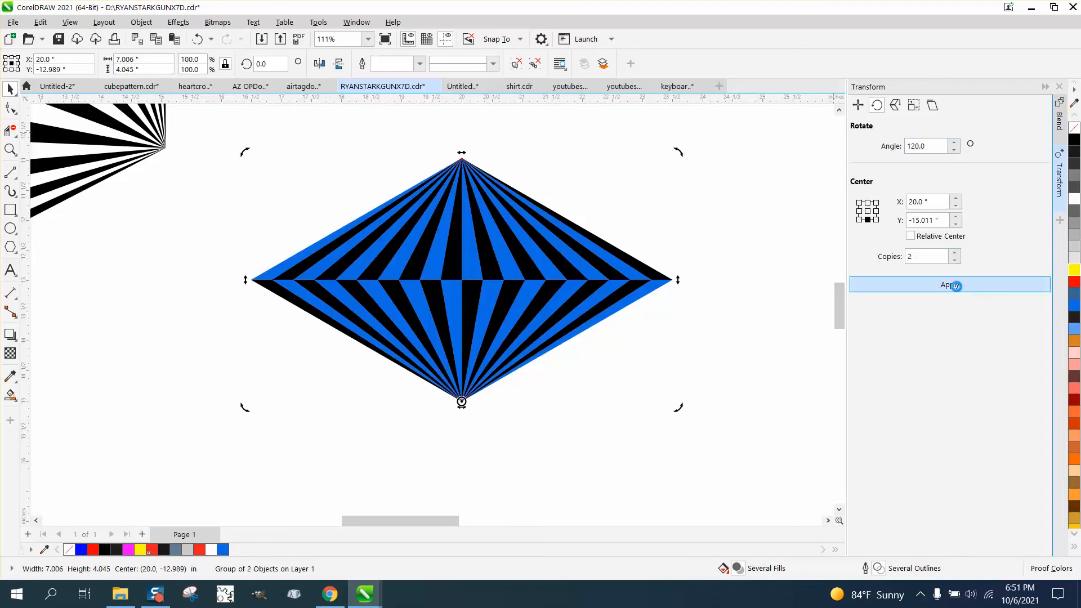
{"action": "left_click", "coordinate": [950, 285]}
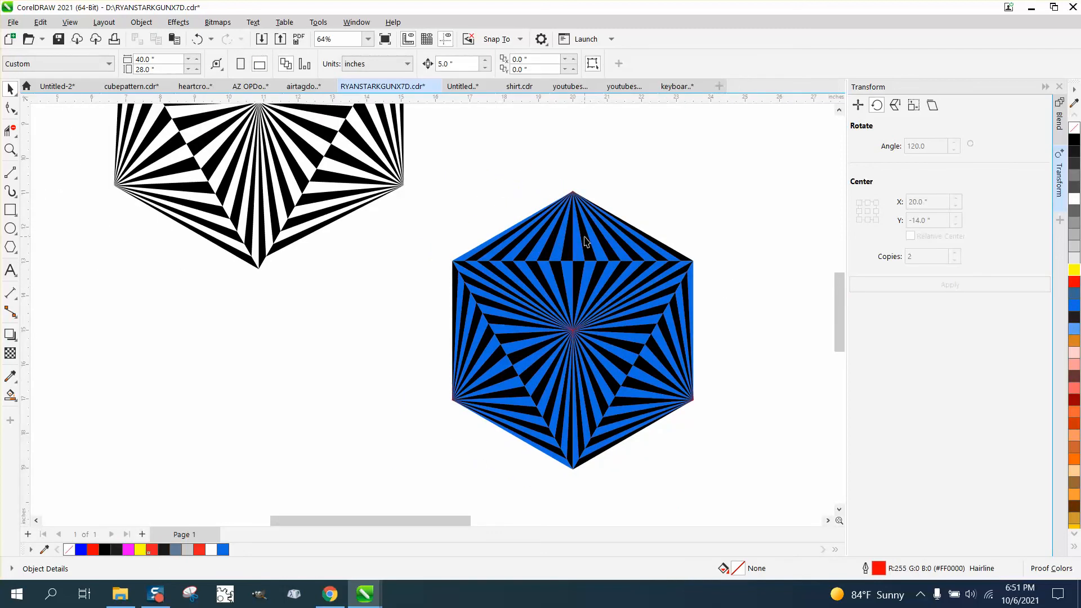
{"action": "mouse_move", "coordinate": [704, 238]}
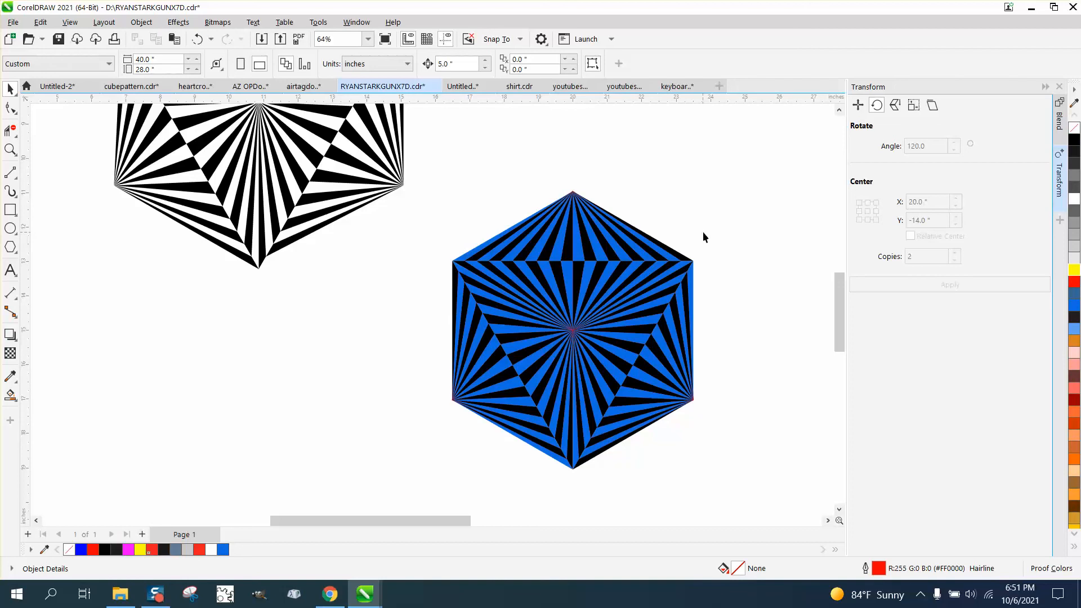